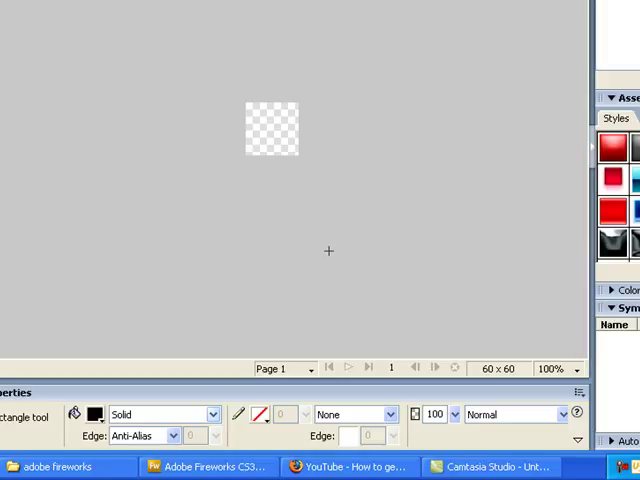
mouse_move(270, 197)
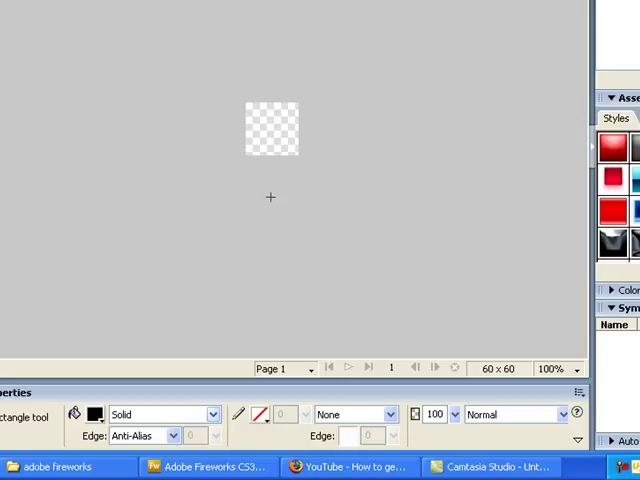
mouse_move(288, 190)
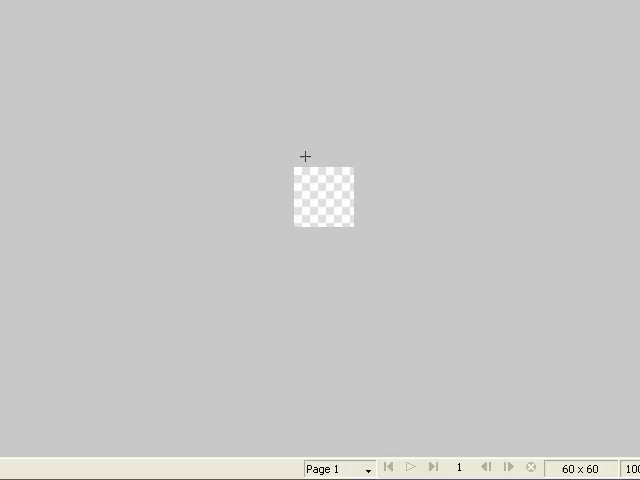
mouse_move(320, 172)
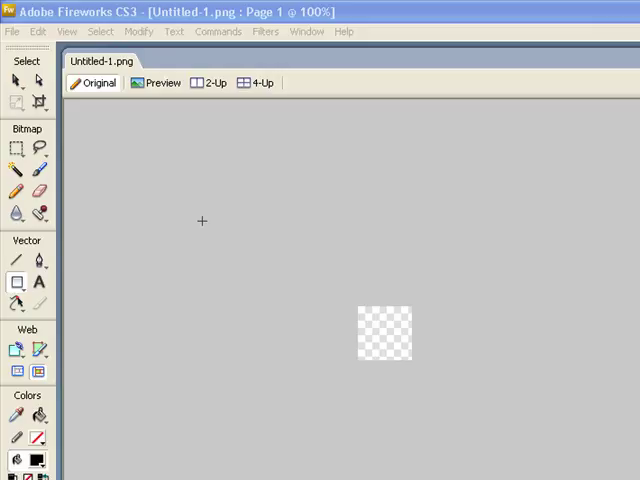
mouse_move(154, 139)
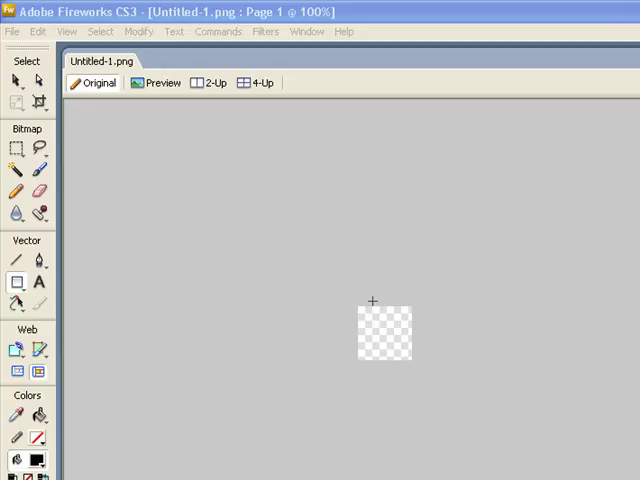
mouse_move(394, 331)
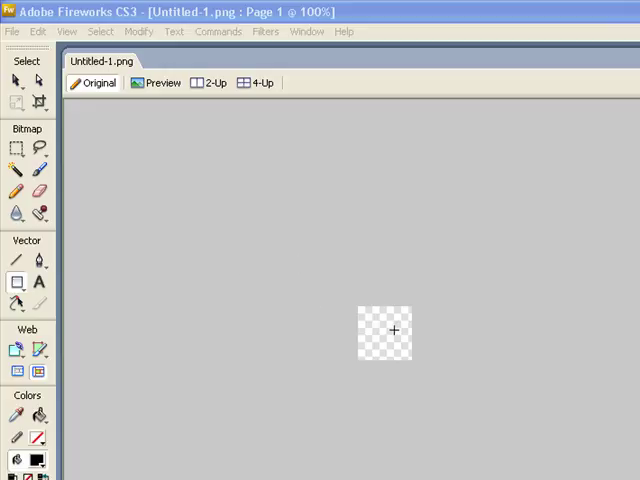
mouse_move(108, 193)
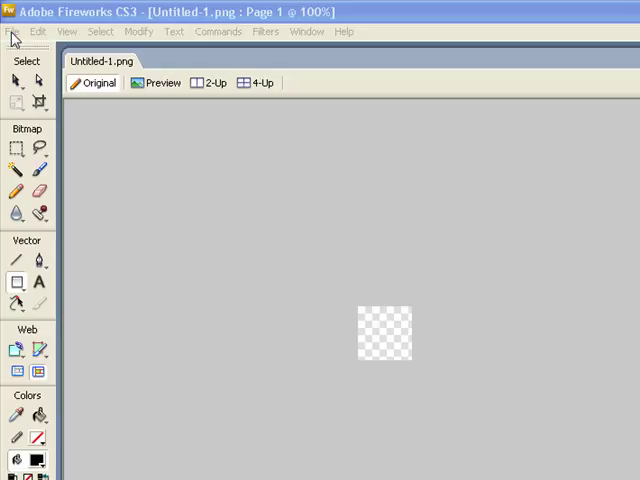
Create a new 60 × 60 pixel transparent canvas at 72 pixels/inch
click(20, 22)
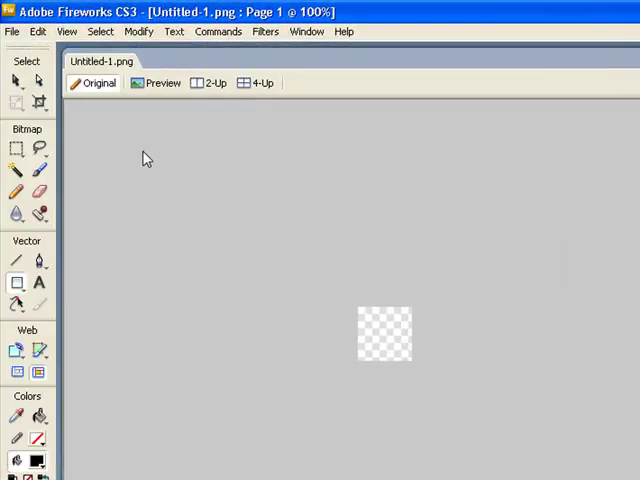
mouse_move(158, 162)
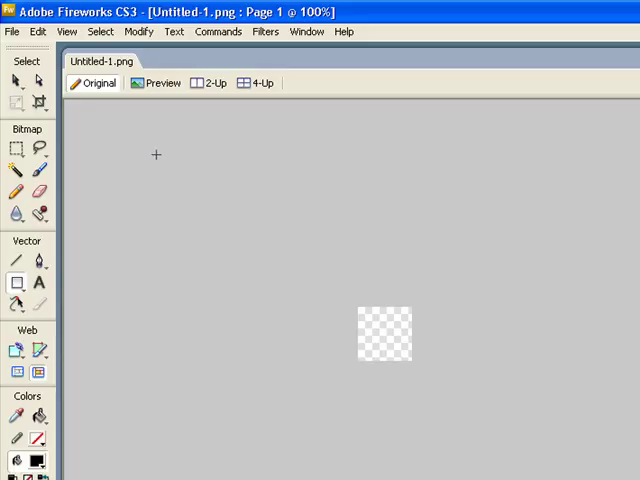
mouse_move(168, 159)
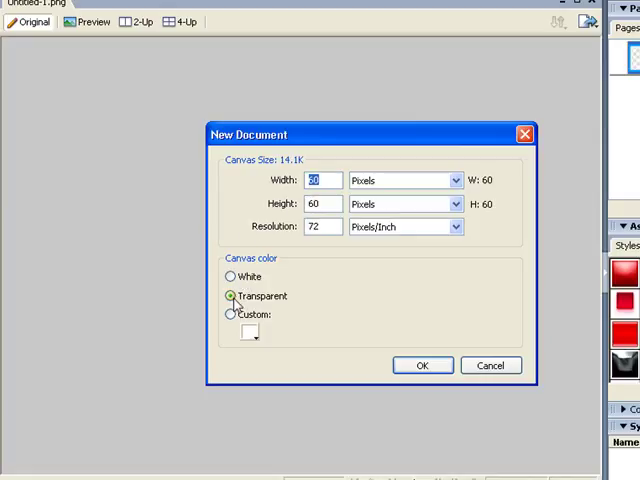
mouse_move(322, 281)
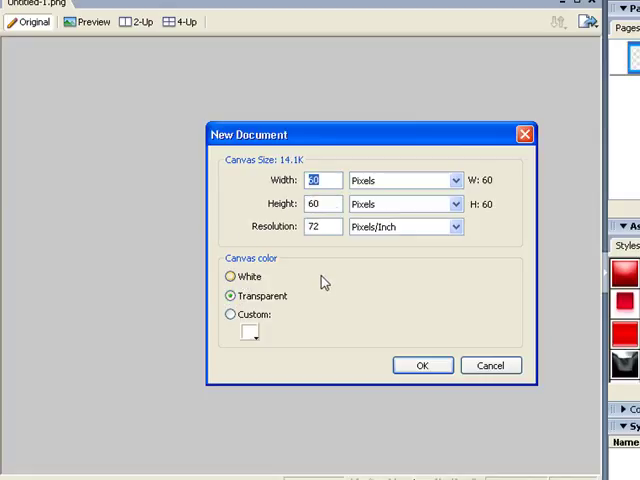
mouse_move(388, 259)
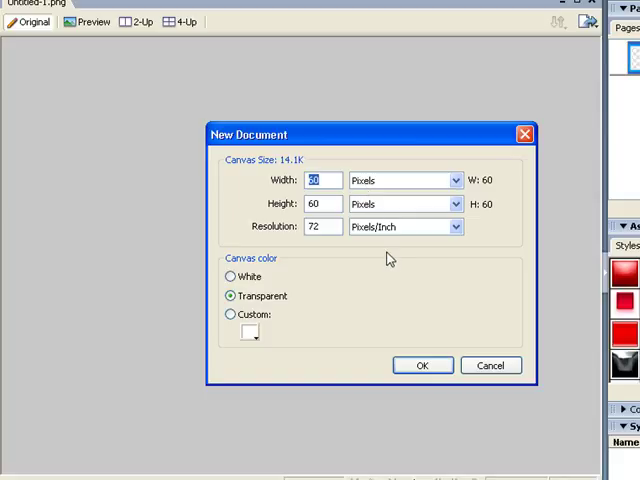
mouse_move(275, 343)
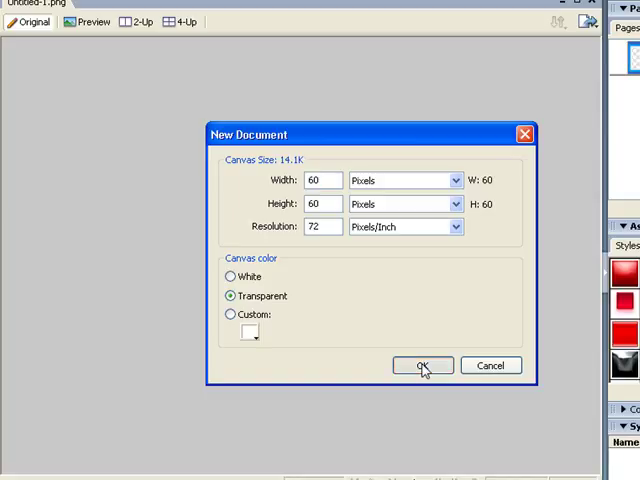
click(423, 365)
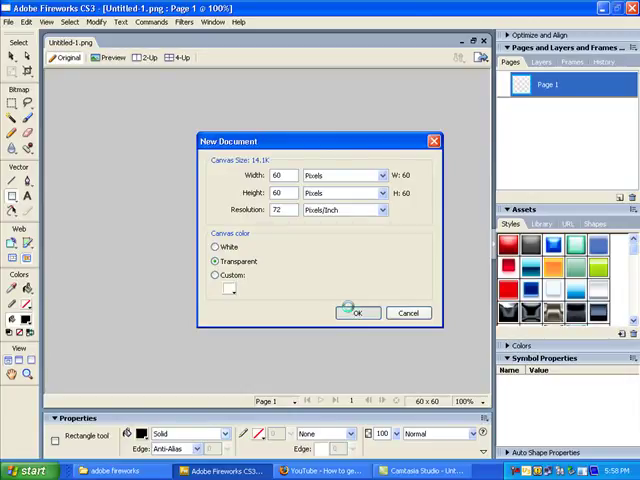
Finish opening the blank Untitled-2.png canvas beside Untitled-1.png
click(357, 313)
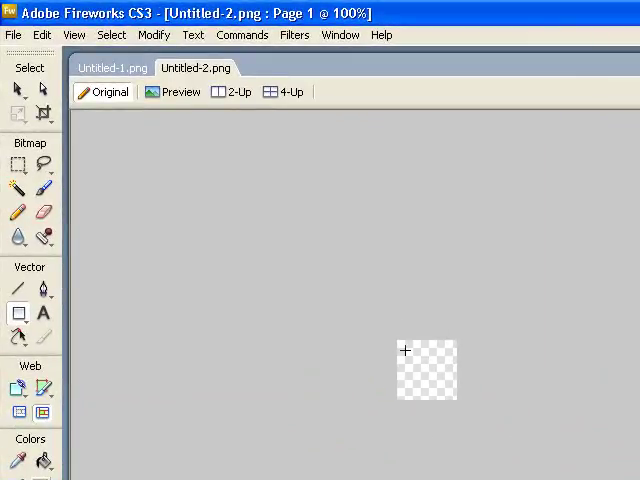
mouse_move(440, 390)
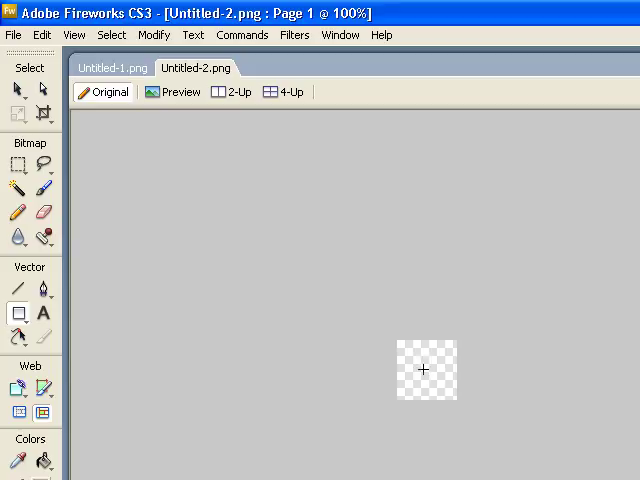
mouse_move(148, 297)
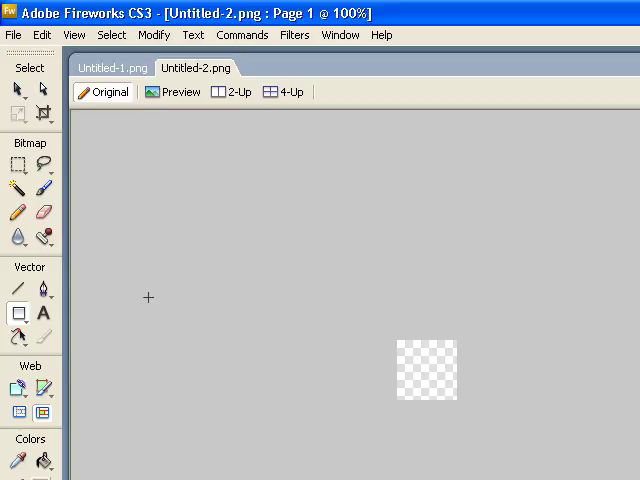
mouse_move(44, 90)
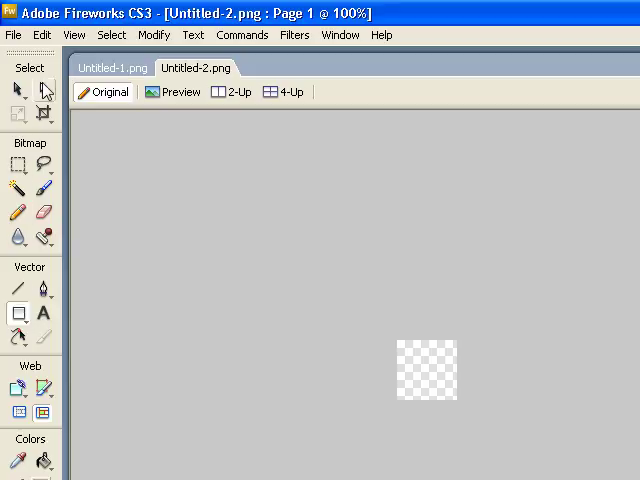
mouse_move(36, 280)
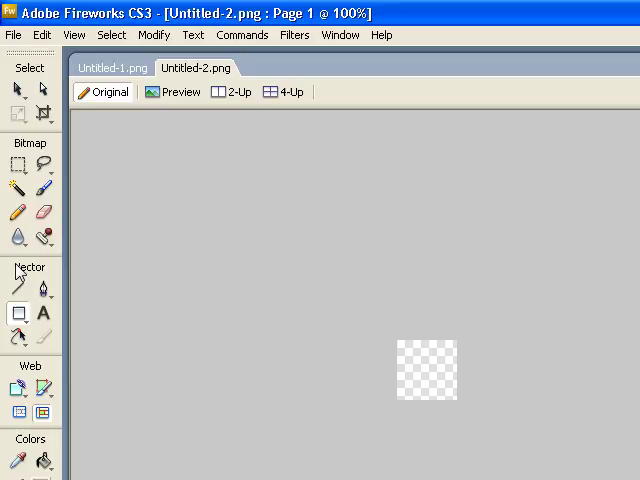
mouse_move(17, 313)
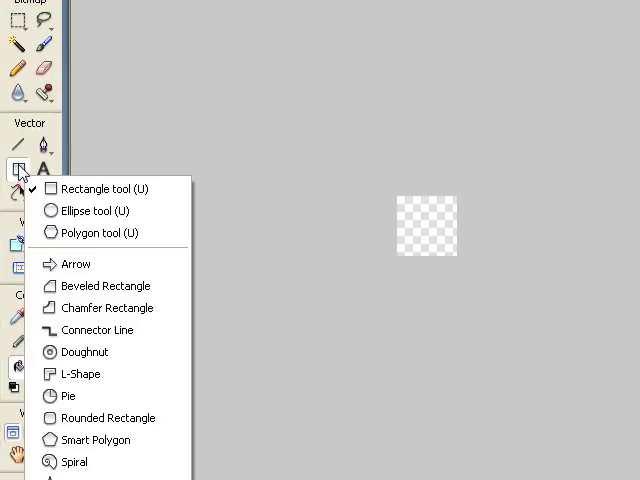
mouse_move(85, 264)
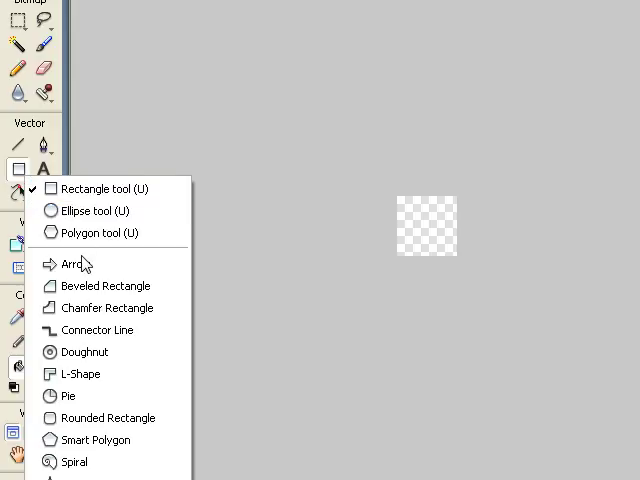
mouse_move(108, 418)
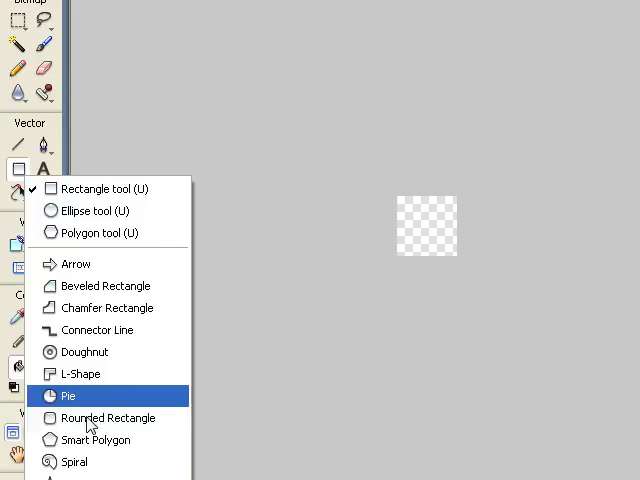
mouse_move(107, 418)
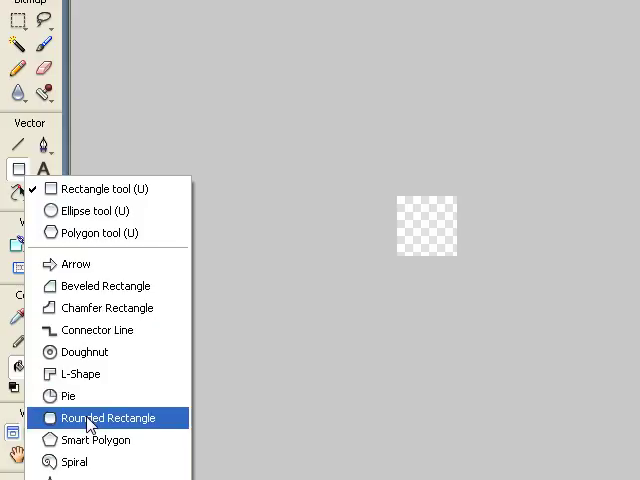
Choose Rounded Rectangle from the Rectangle tool flyout
click(106, 418)
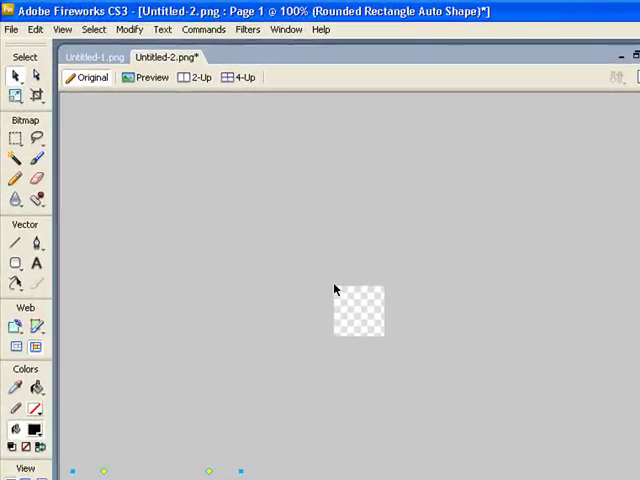
mouse_move(7, 330)
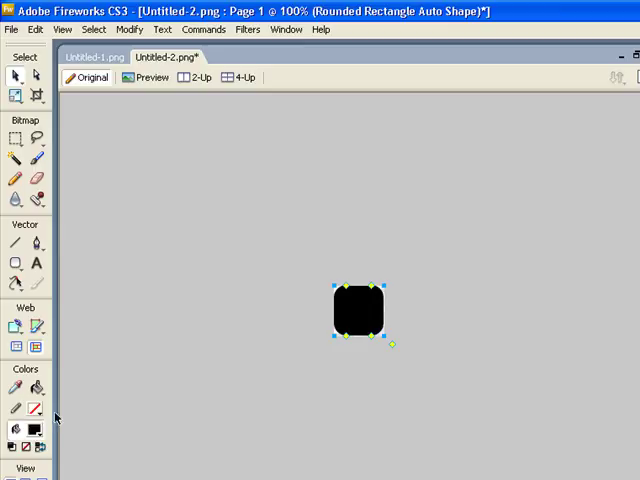
mouse_move(317, 381)
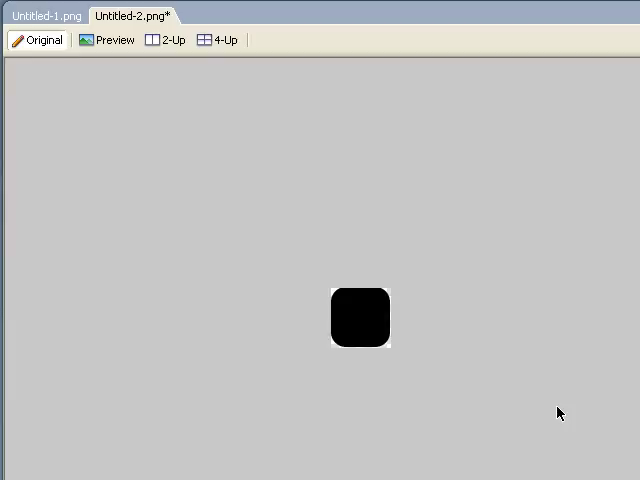
mouse_move(588, 377)
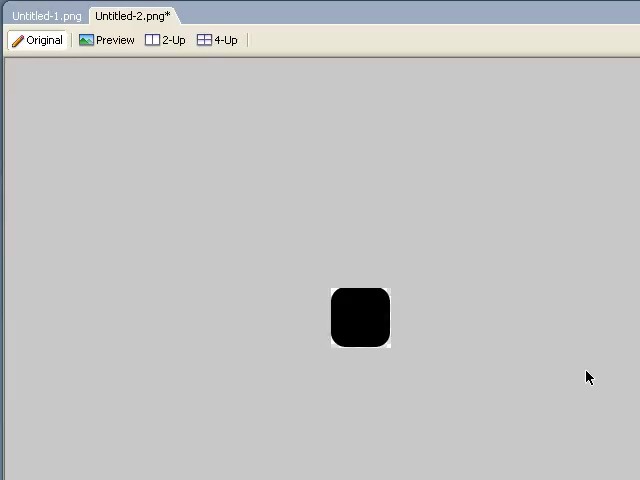
mouse_move(491, 300)
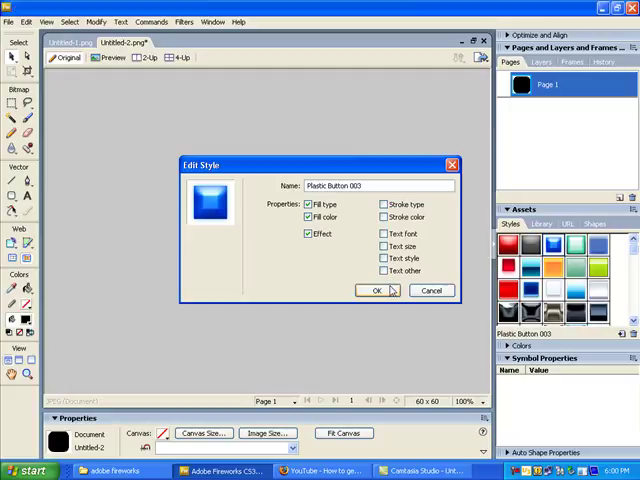
Dismiss the Plastic Button 003 style settings, leaving the square plain black
click(377, 290)
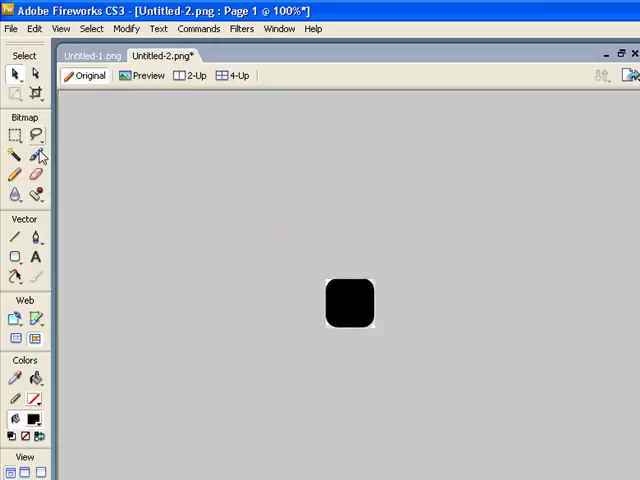
mouse_move(36, 156)
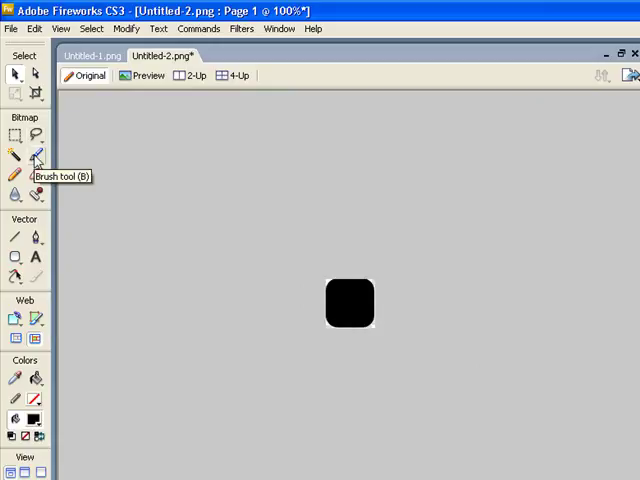
mouse_move(240, 240)
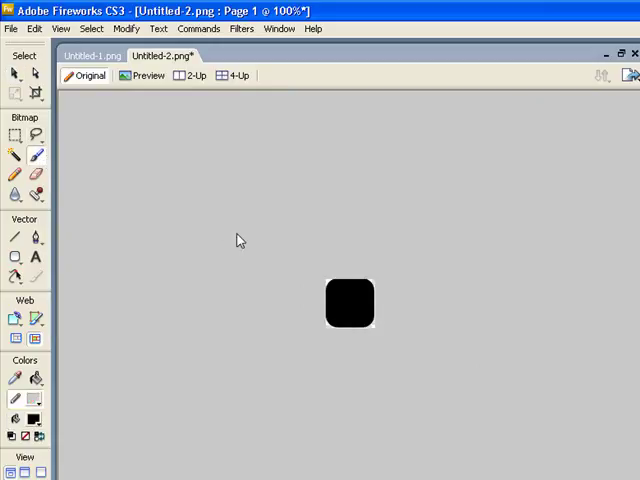
mouse_move(318, 303)
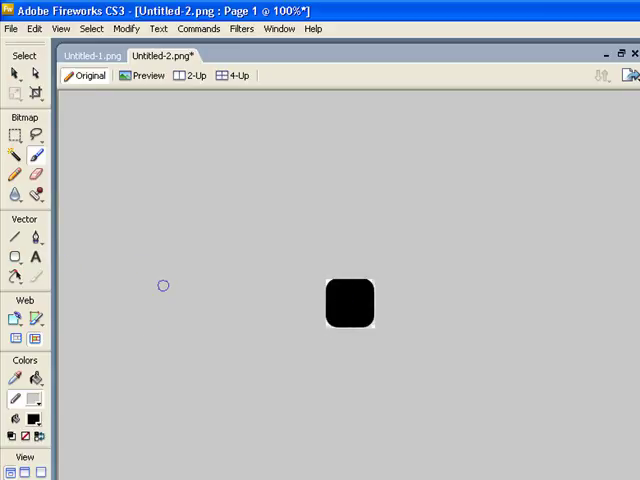
mouse_move(150, 427)
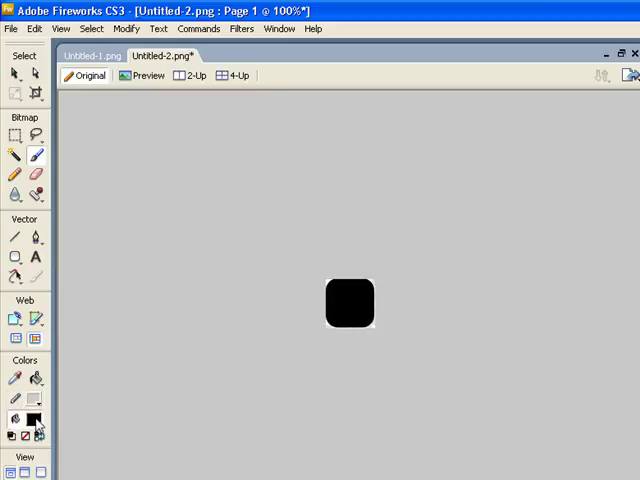
Pick blue as the brush painting colour for the corner dots
click(35, 420)
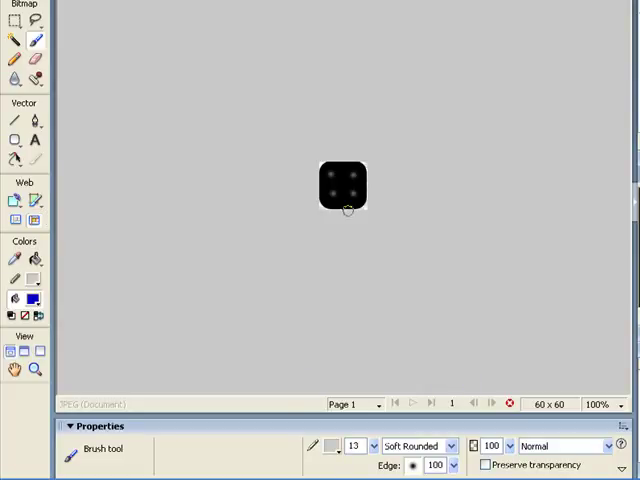
mouse_move(344, 162)
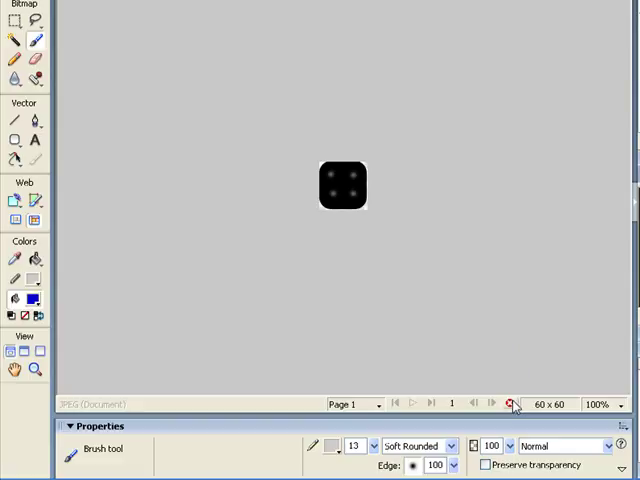
mouse_move(511, 404)
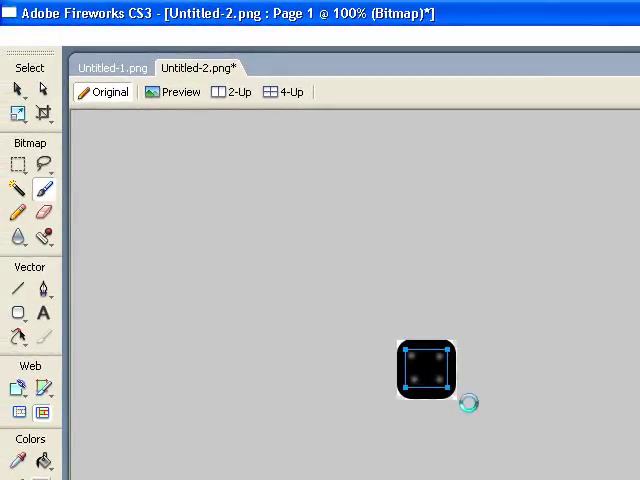
mouse_move(432, 414)
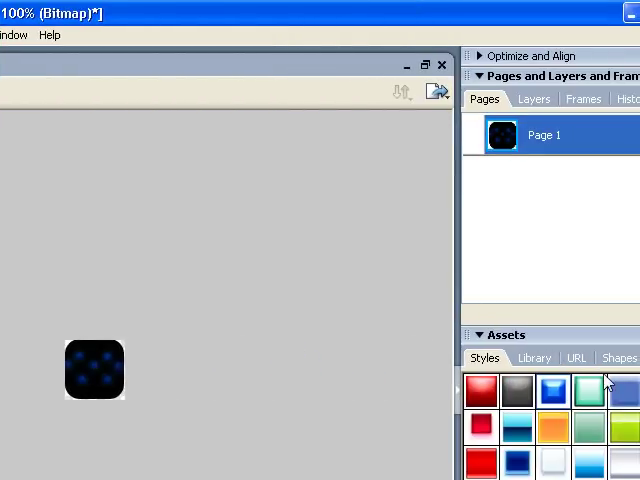
mouse_move(341, 330)
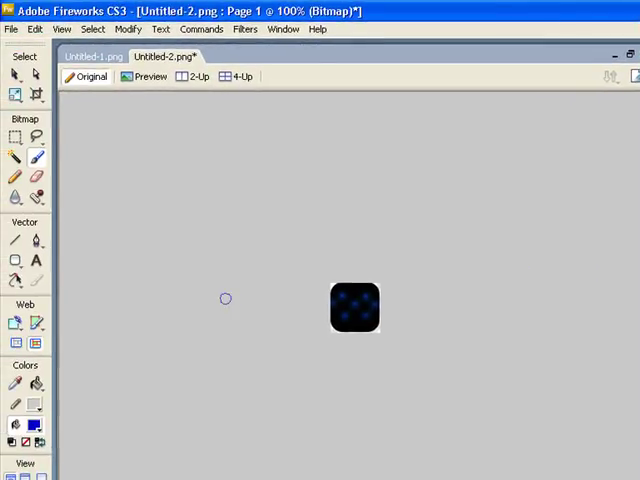
mouse_move(60, 413)
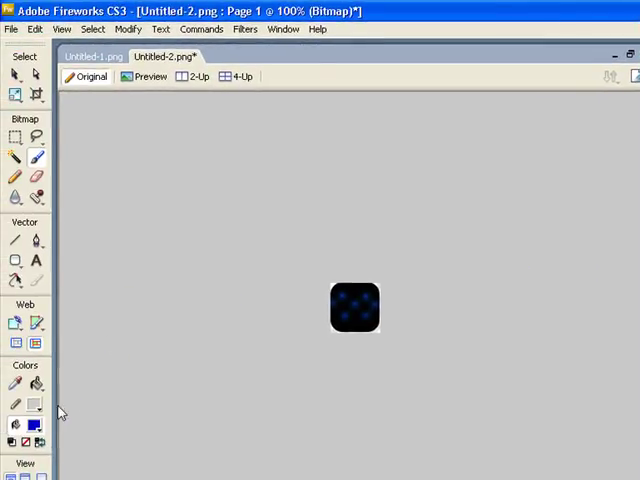
mouse_move(469, 351)
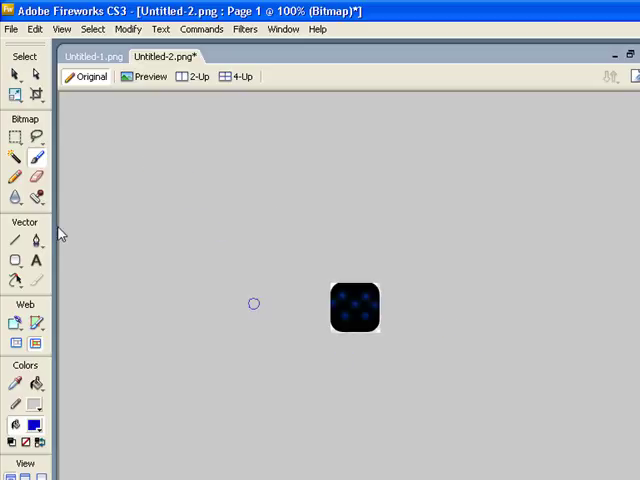
mouse_move(35, 263)
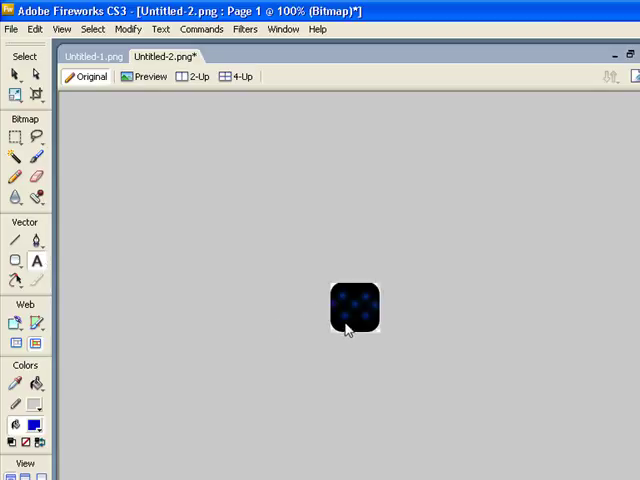
mouse_move(350, 325)
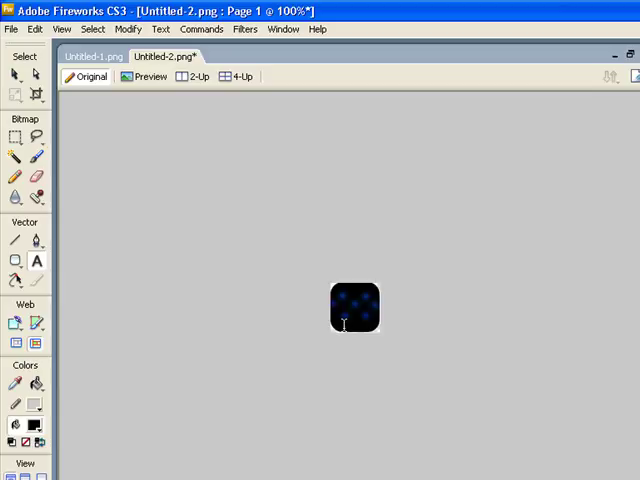
Start a text label near the bottom of the dotted black square
click(347, 325)
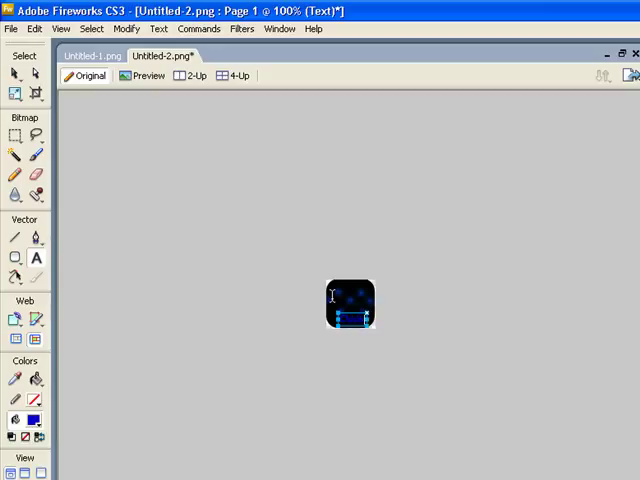
mouse_move(388, 310)
text(Clock)
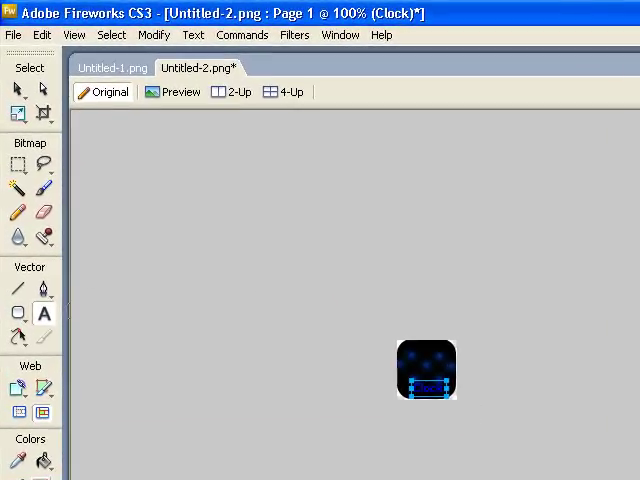
Apply the blue Plastic Button 003 style to the Clock label and confirm its settings
click(44, 313)
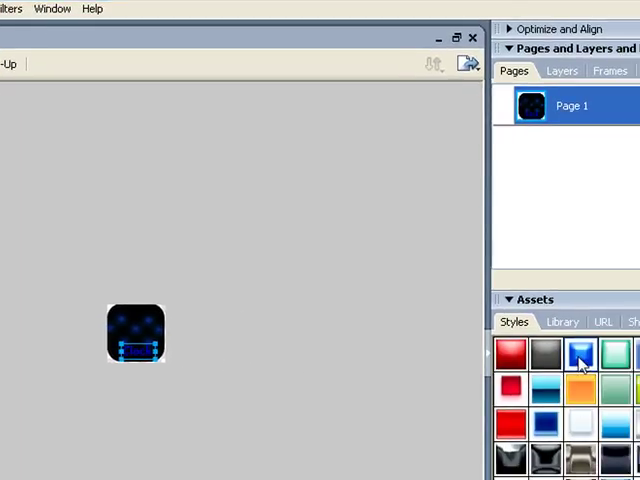
double_click(582, 352)
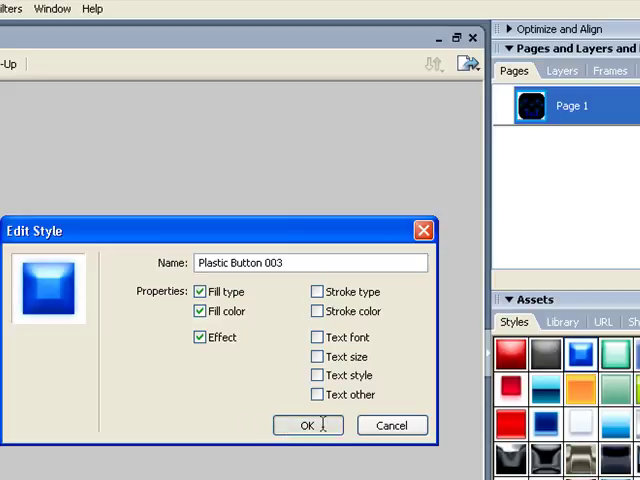
click(307, 425)
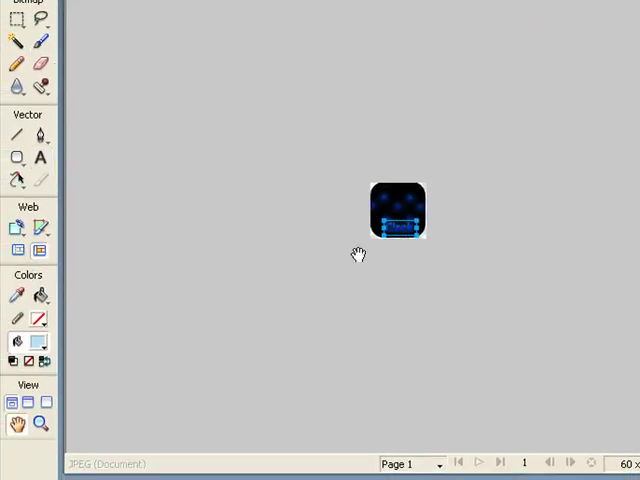
mouse_move(396, 215)
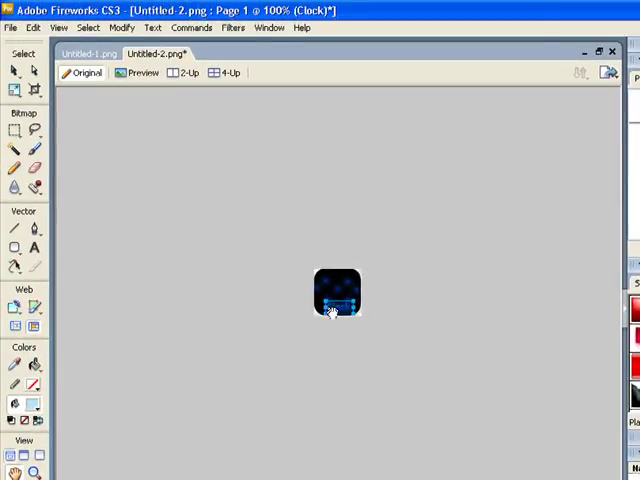
mouse_move(372, 332)
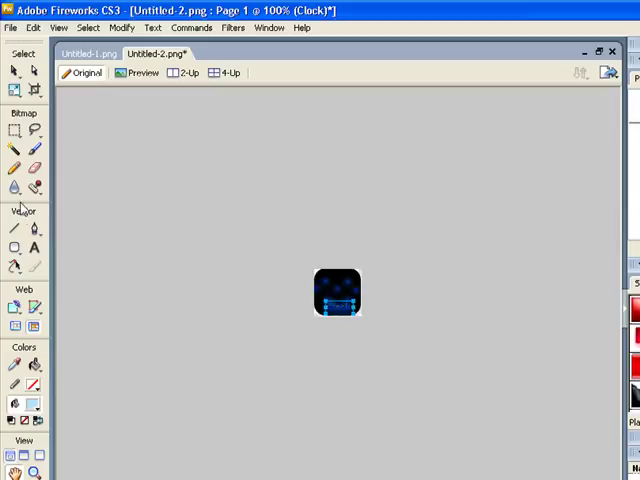
mouse_move(33, 90)
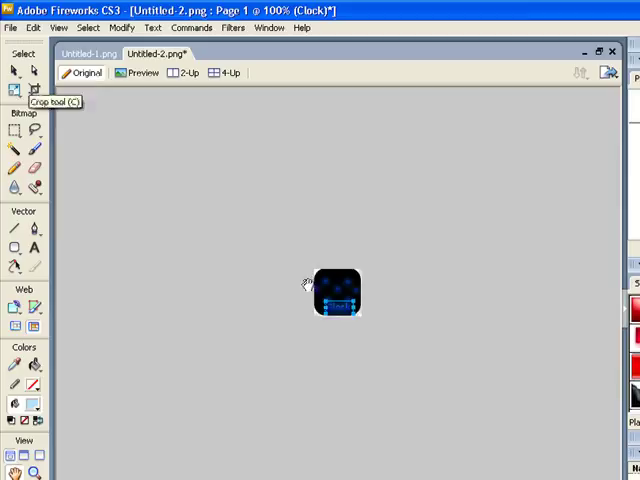
mouse_move(385, 322)
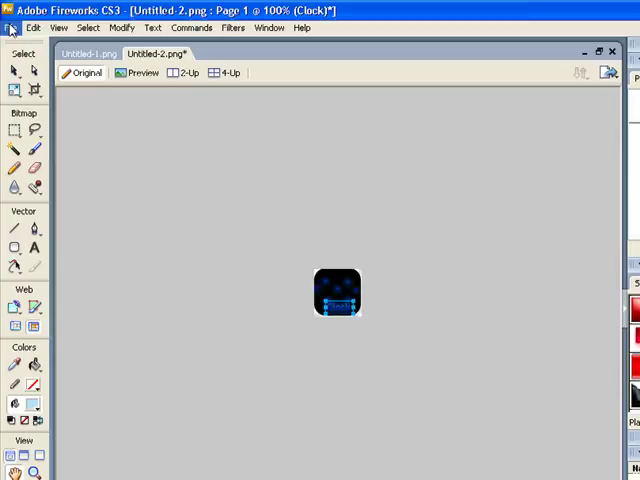
Save the icon as Clock.png on the Desktop via Save As
click(12, 22)
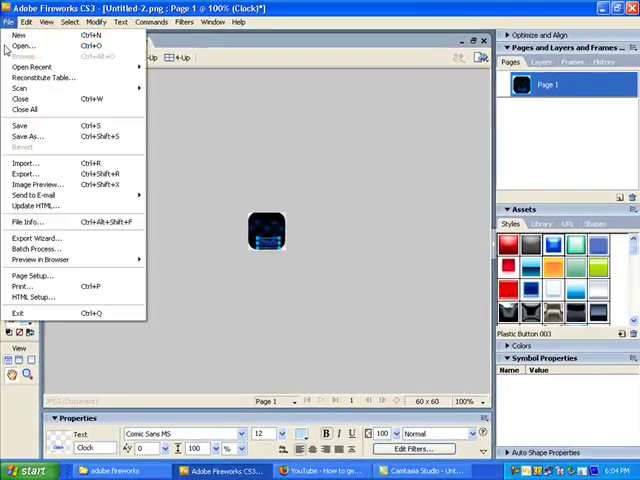
click(18, 34)
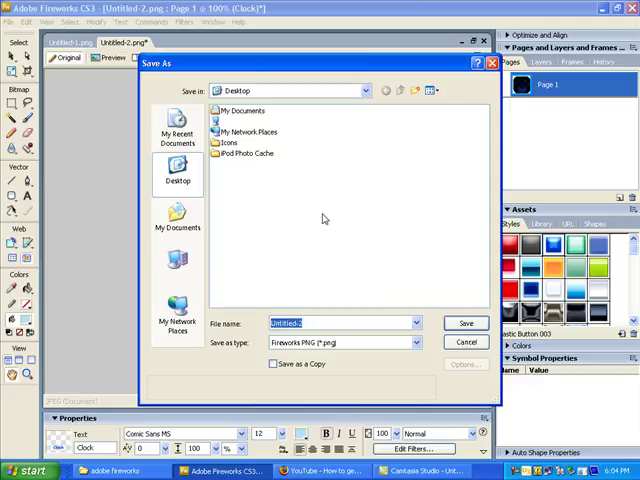
mouse_move(318, 250)
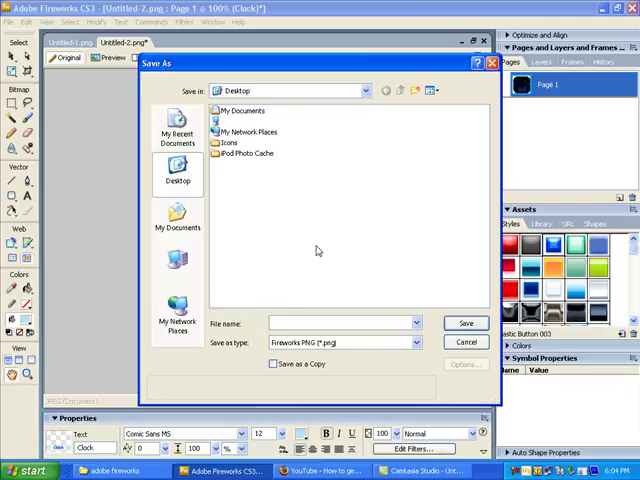
text(c)
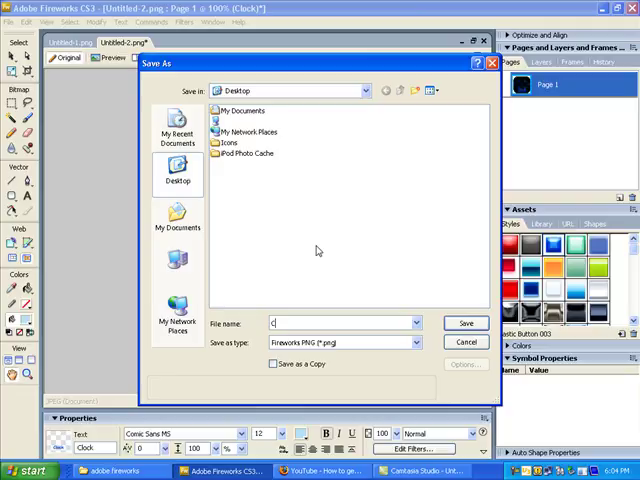
text(lock)
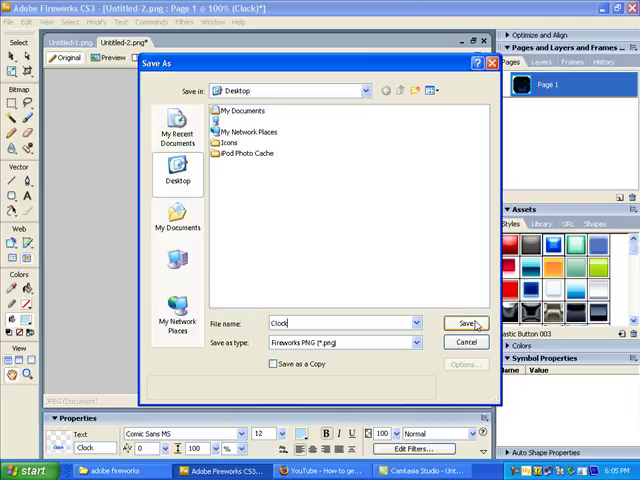
click(464, 322)
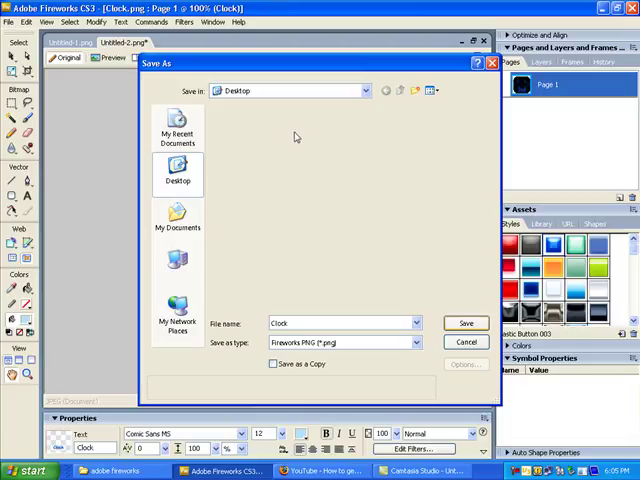
click(465, 323)
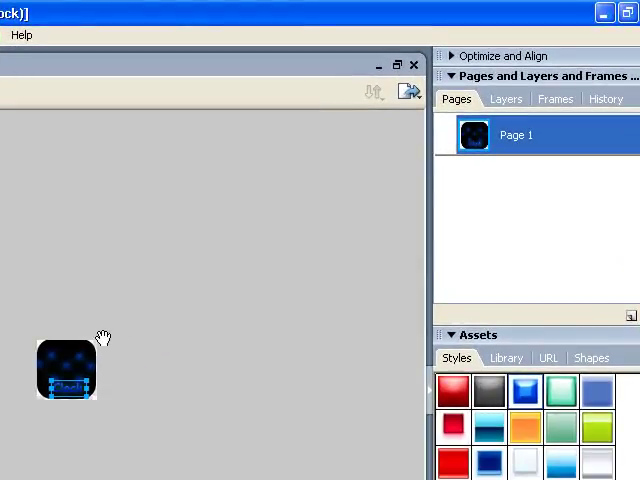
mouse_move(115, 343)
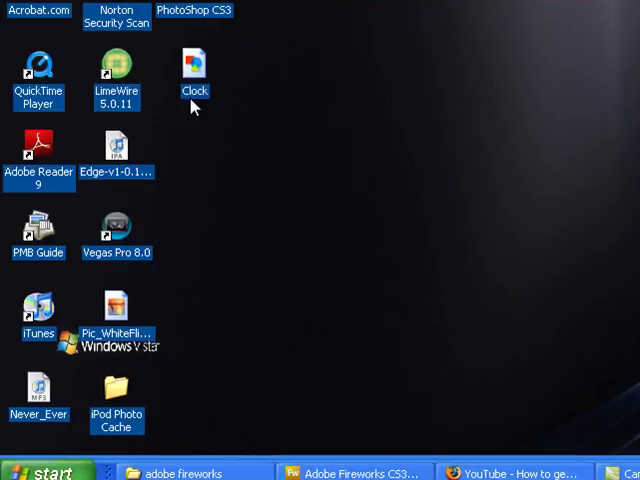
mouse_move(202, 113)
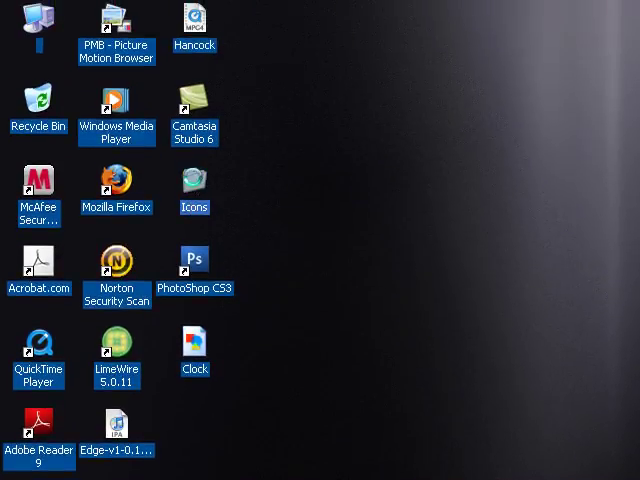
mouse_move(195, 185)
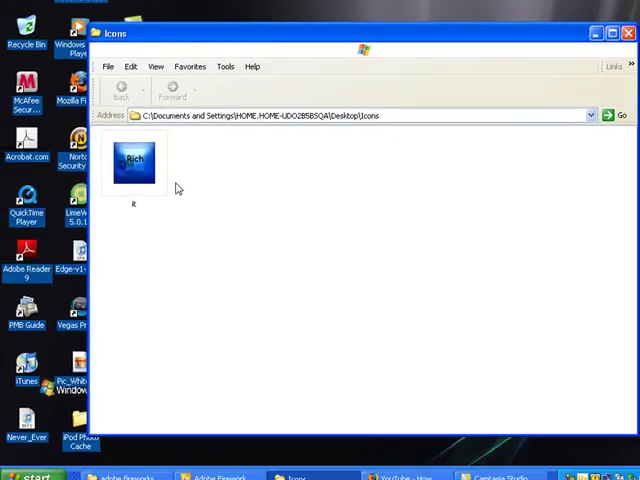
mouse_move(142, 158)
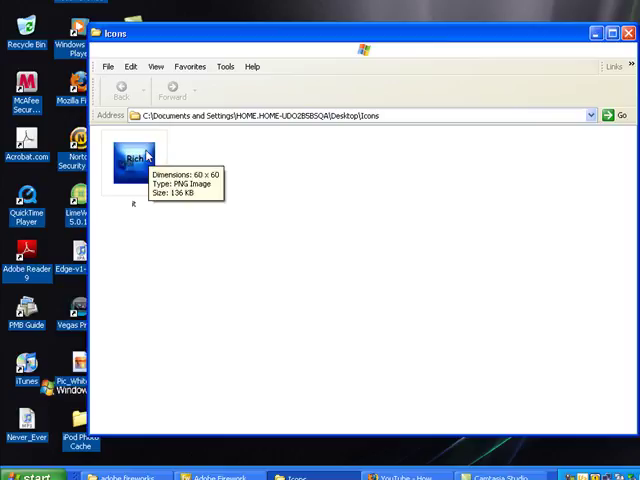